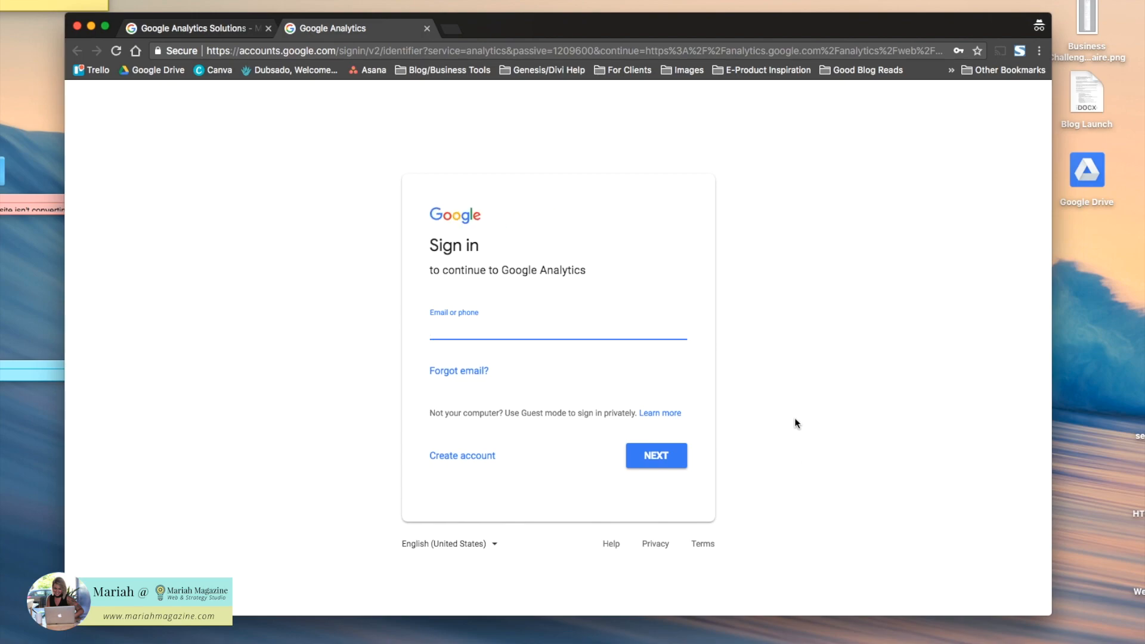
mouse_move(795, 302)
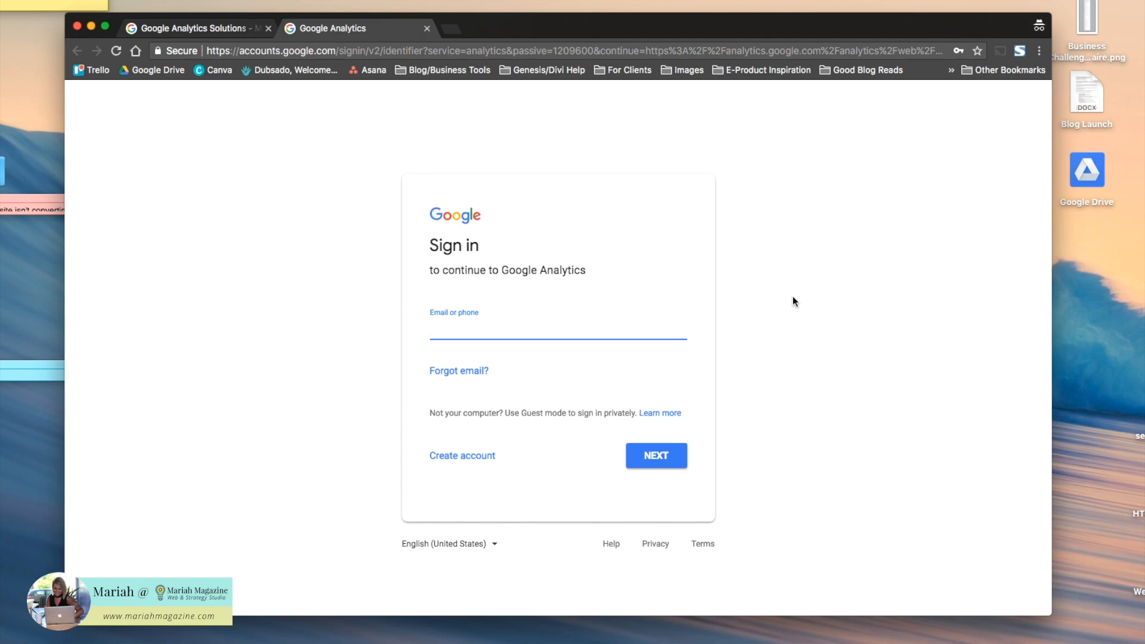
mouse_move(466, 465)
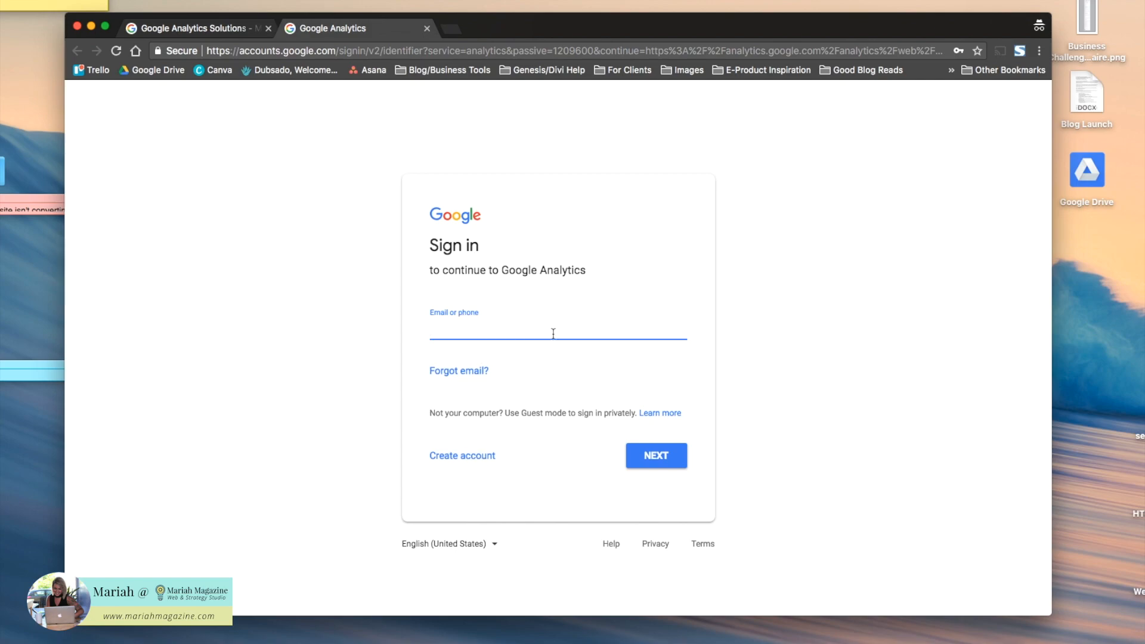
mouse_move(546, 216)
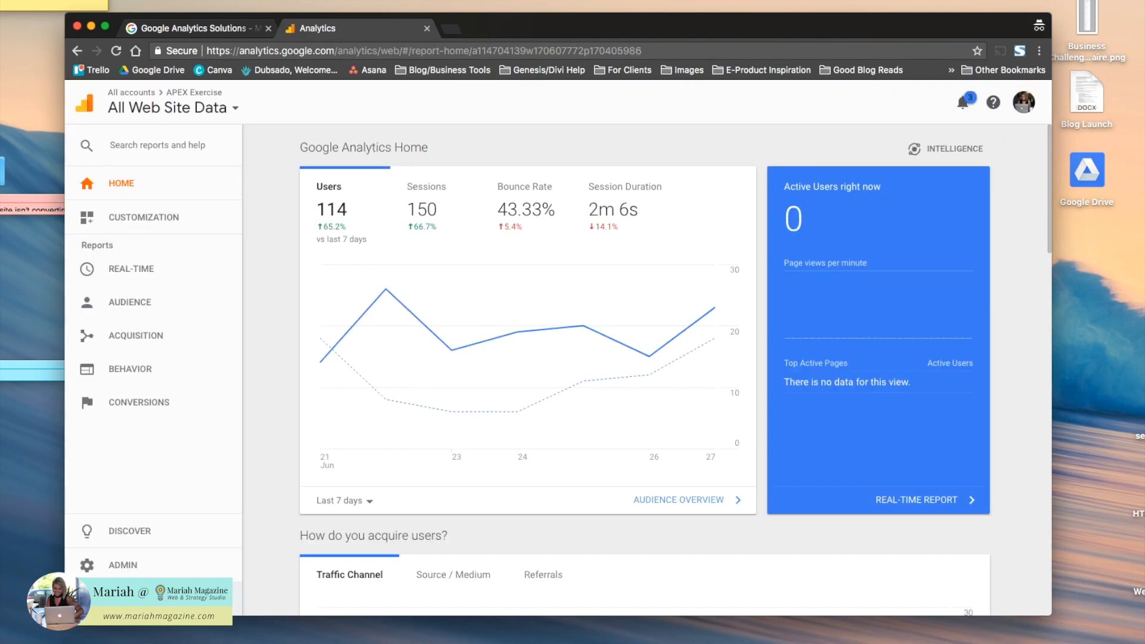
mouse_move(713, 308)
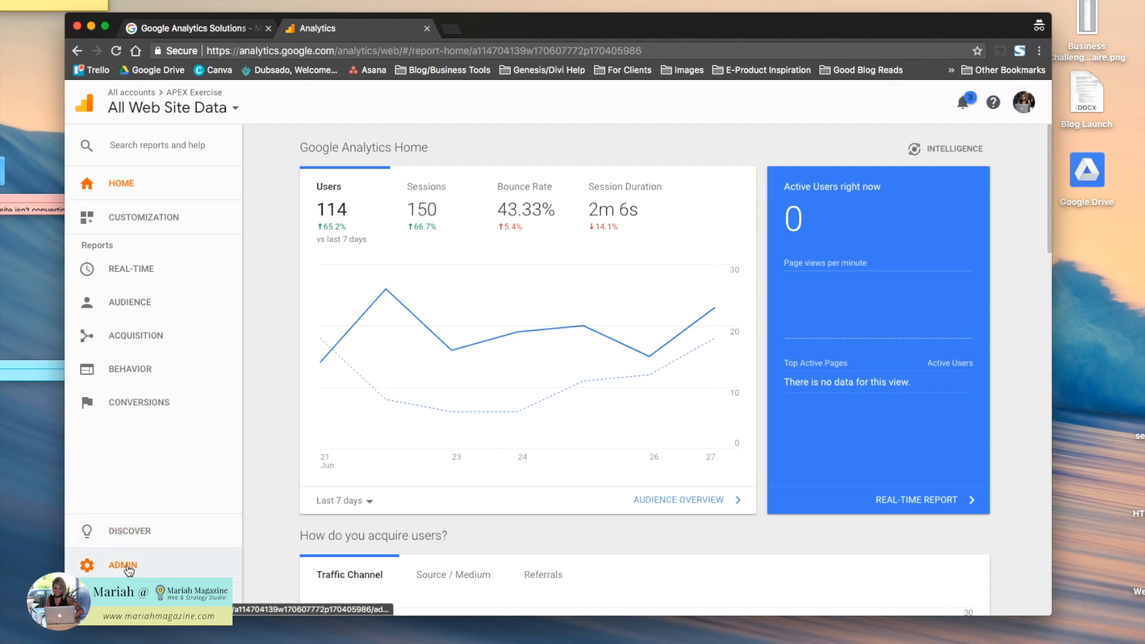
- Open the Admin area for the APEX Exercise account
left_click(122, 565)
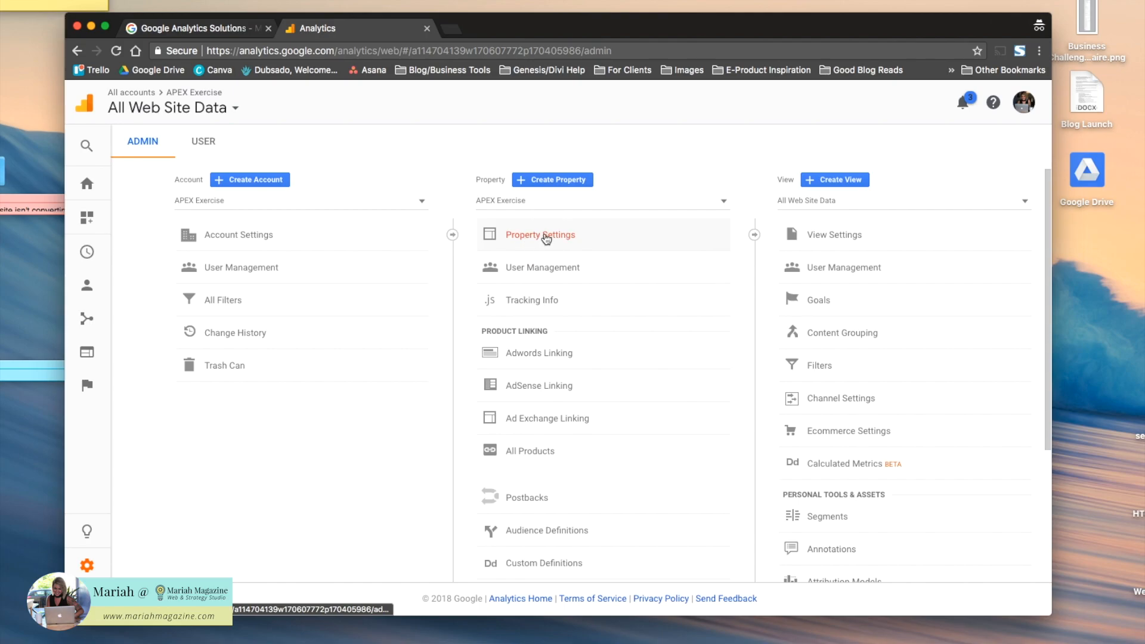
- Open the APEX Exercise property settings to get the tracking ID, then go to squarespace.com
left_click(540, 235)
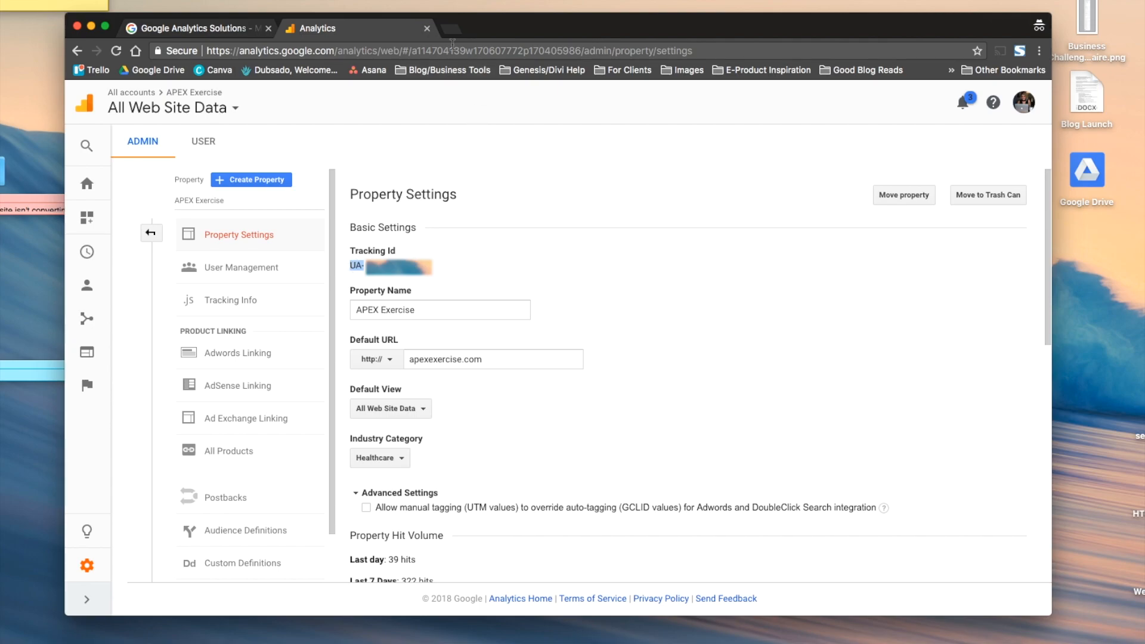
type("squarespace.com/config/")
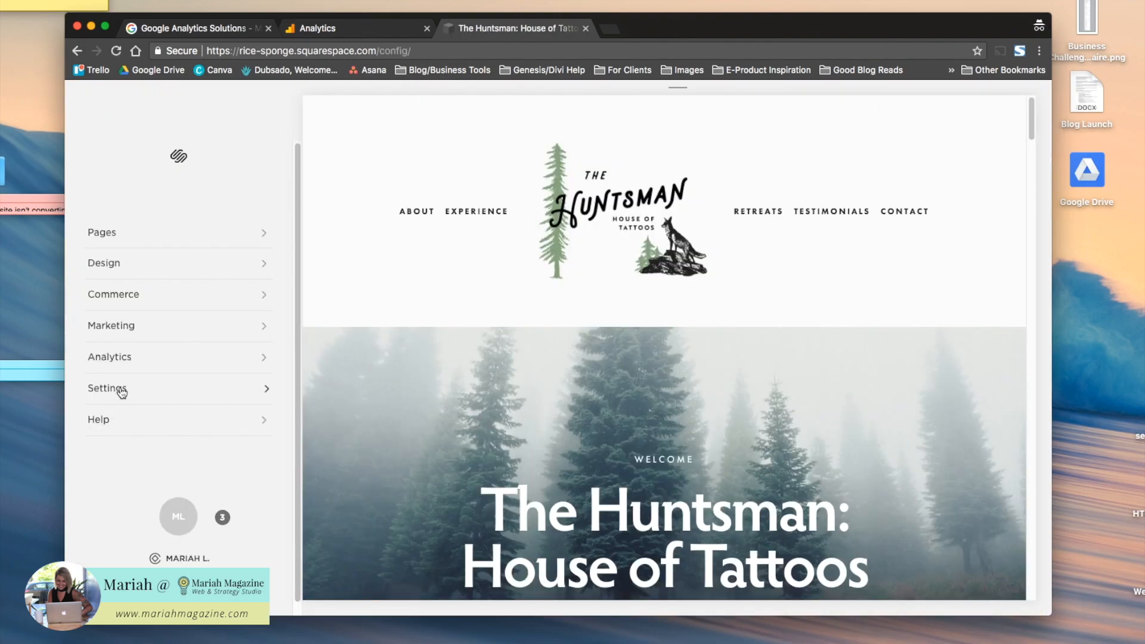
- Navigate to Settings > Advanced > External Services for The Huntsman site
left_click(108, 388)
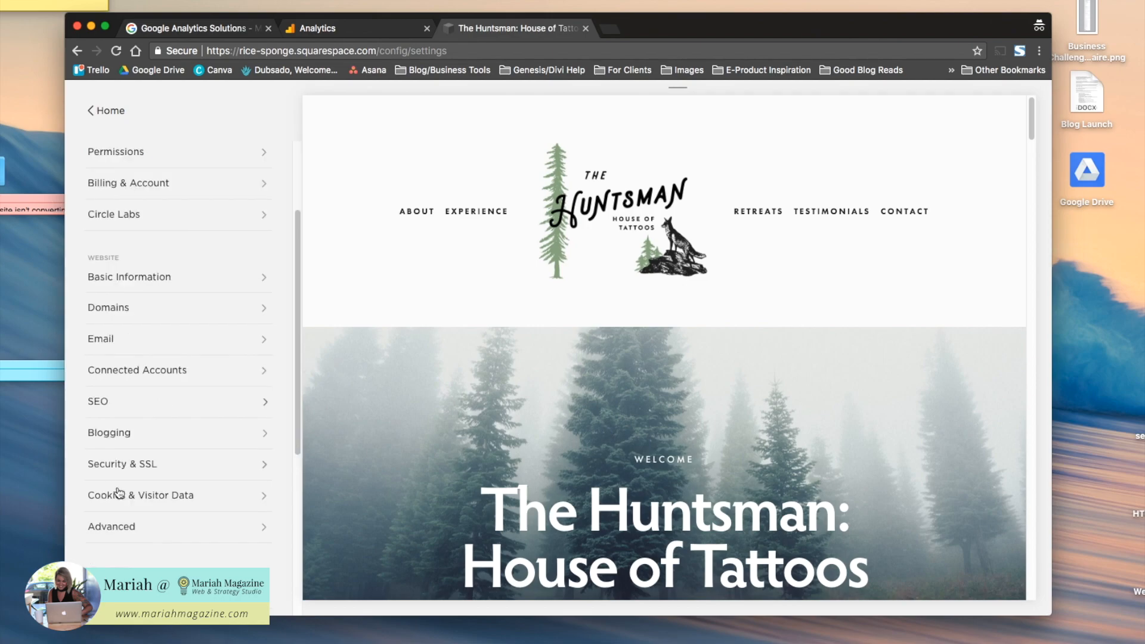
left_click(111, 526)
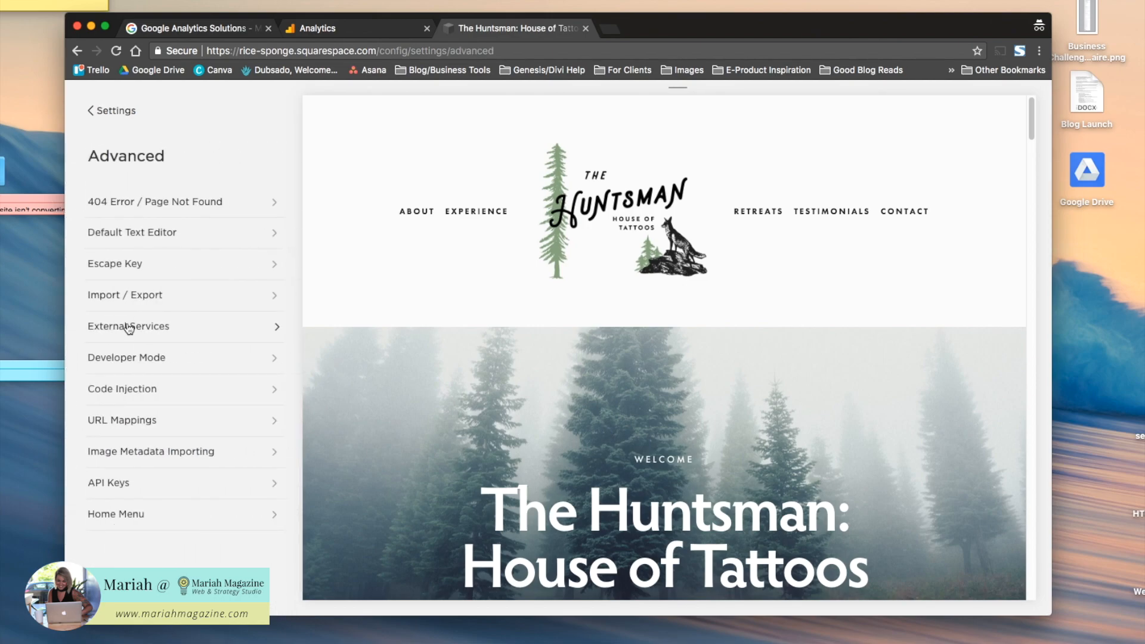
left_click(129, 326)
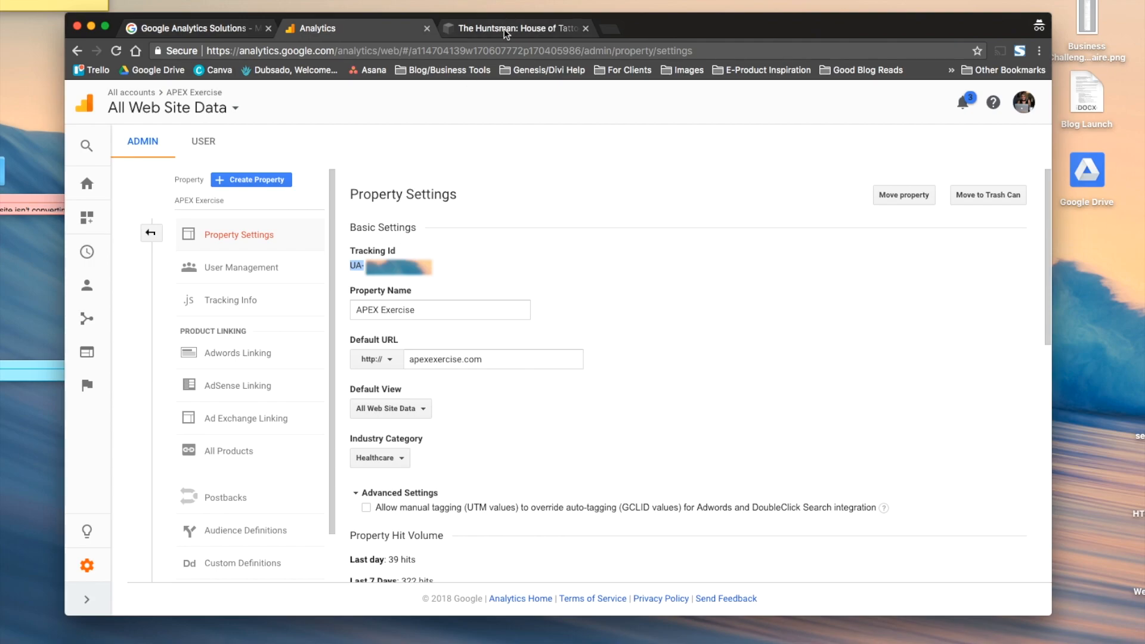
- Paste the UA-XXXXXXXX tracking ID into the Google Analytics Account Number field
left_click(515, 28)
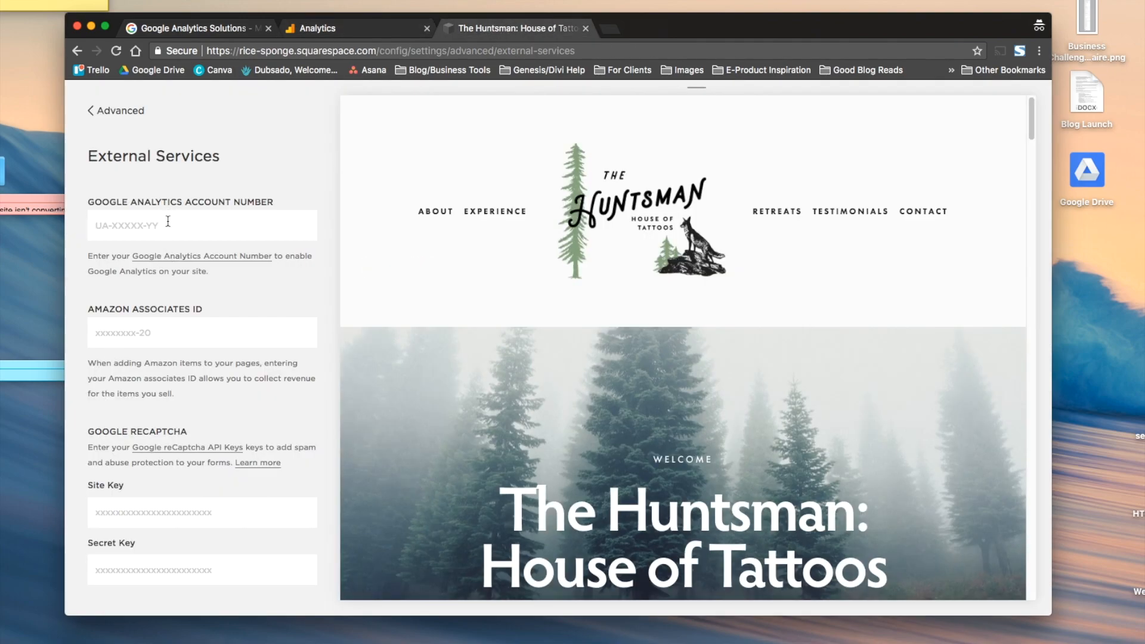
type("UA-XXXXXXXX")
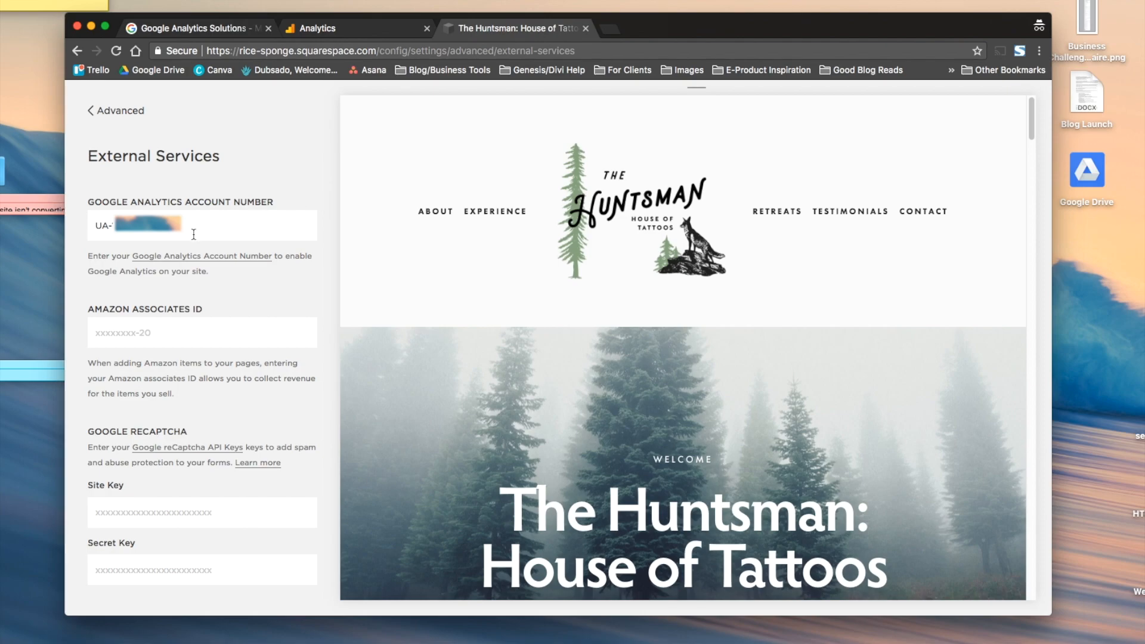
left_click(315, 28)
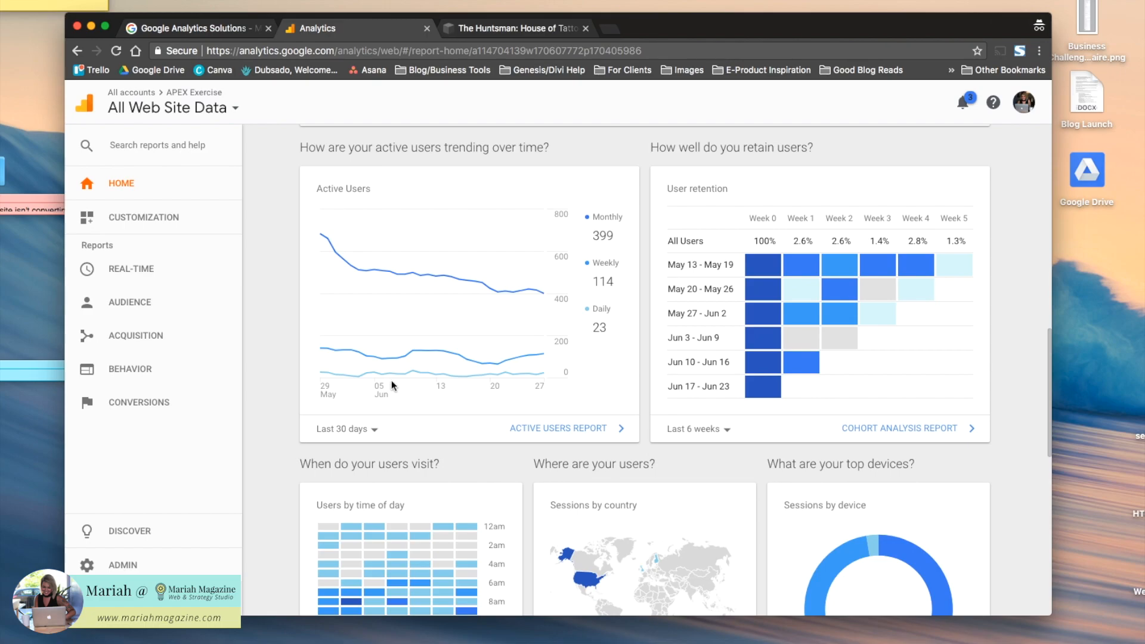
scroll("down", 3)
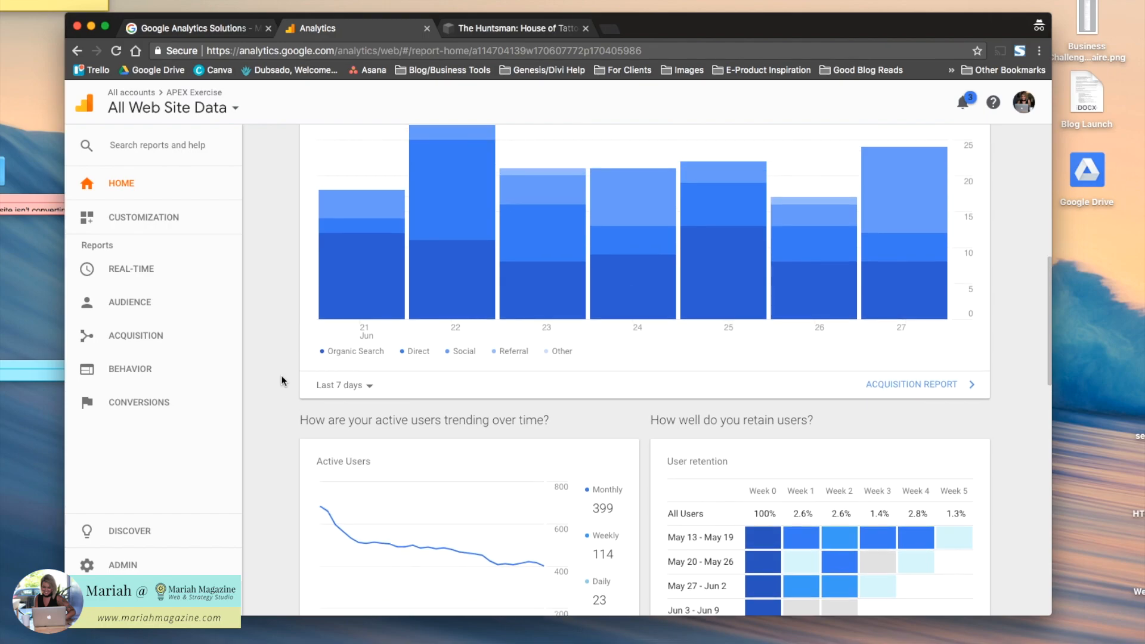